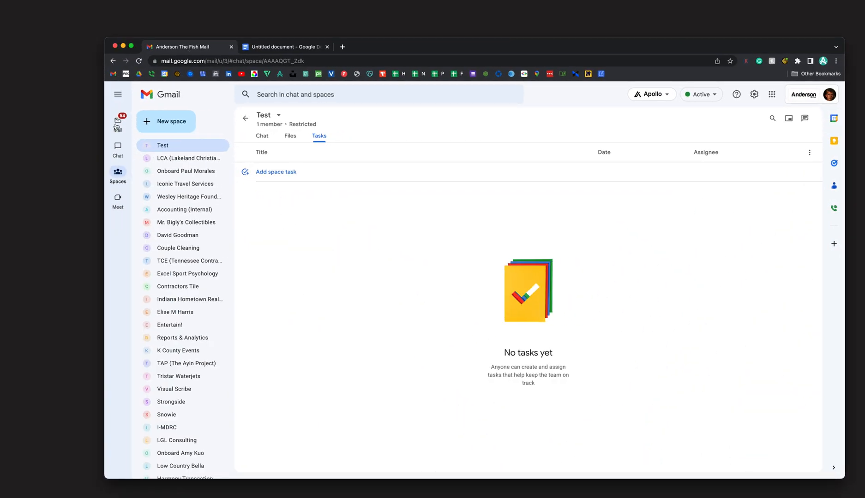
pyautogui.moveTo(176, 150)
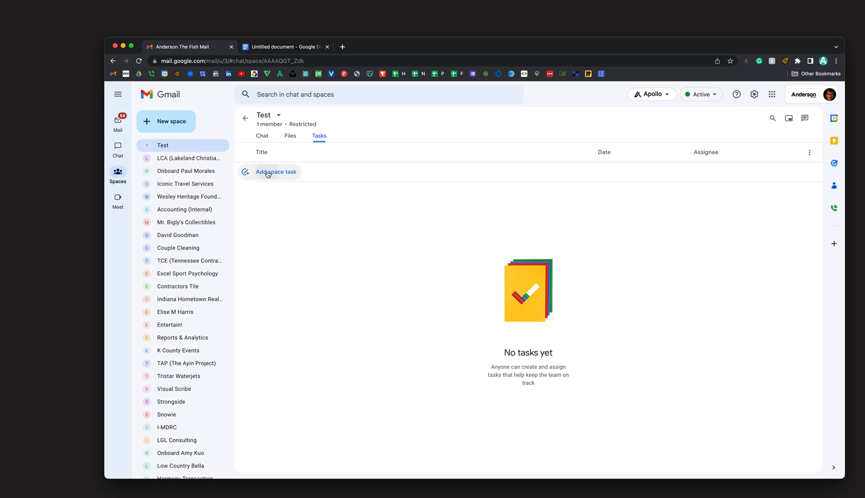
# Open a blank task entry row with 'Add space task' in the Test space
pyautogui.click(276, 172)
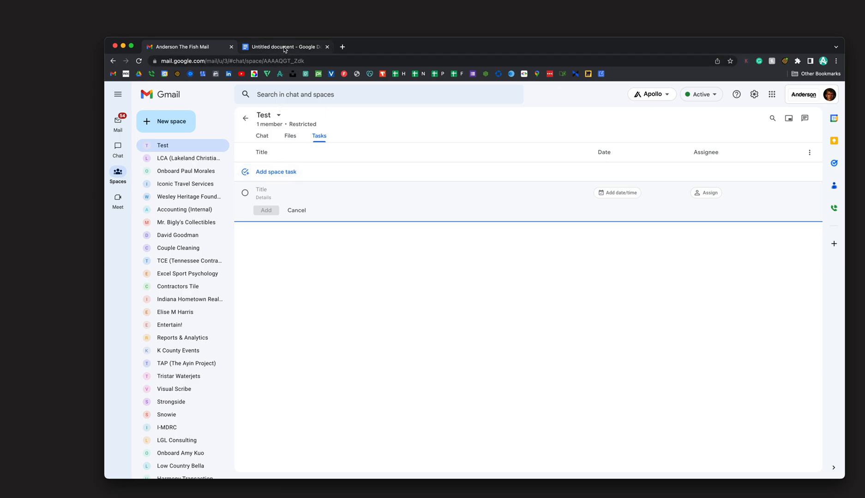
# Select the whole onboarding list in Google Docs, remove its bullets, and return to Gmail
pyautogui.click(284, 46)
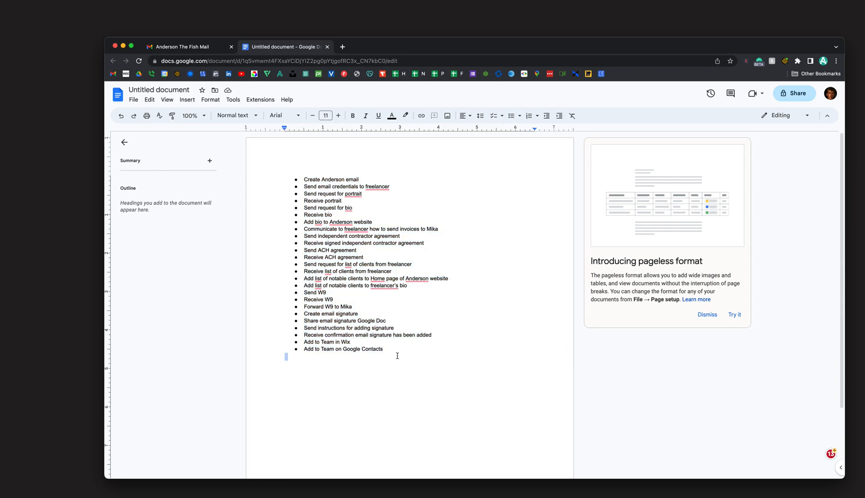
pyautogui.press('ctrl+a')
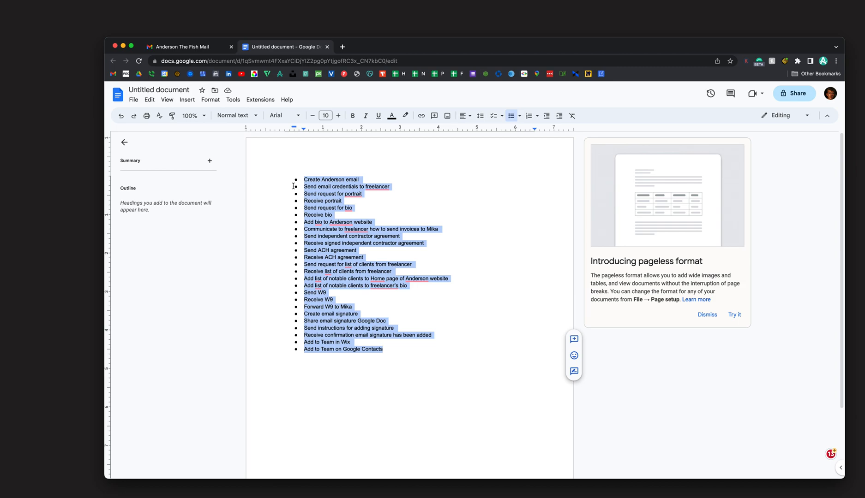
pyautogui.click(510, 116)
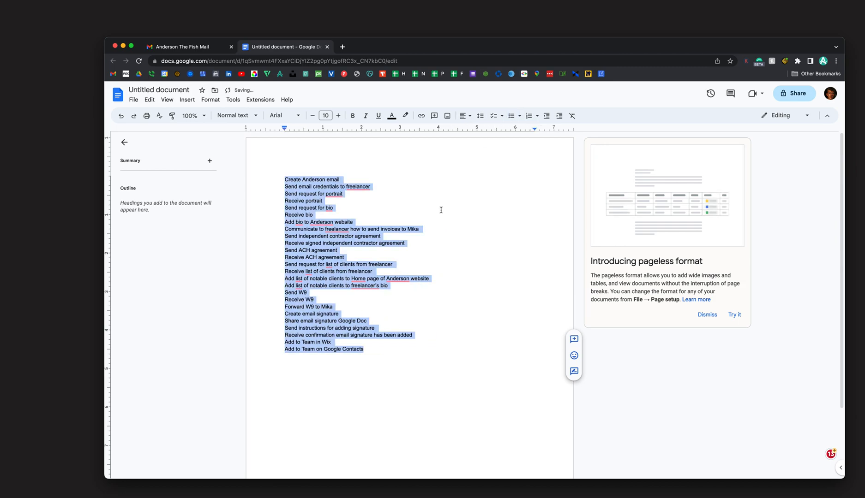
pyautogui.click(185, 46)
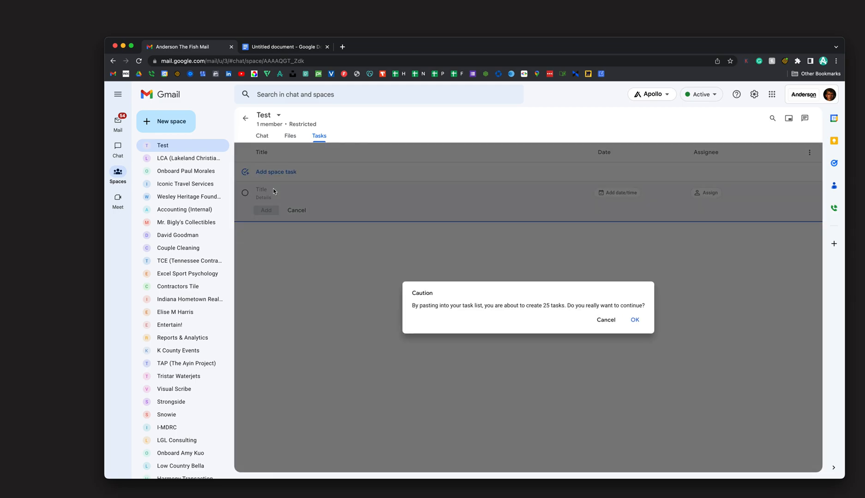
pyautogui.moveTo(534, 310)
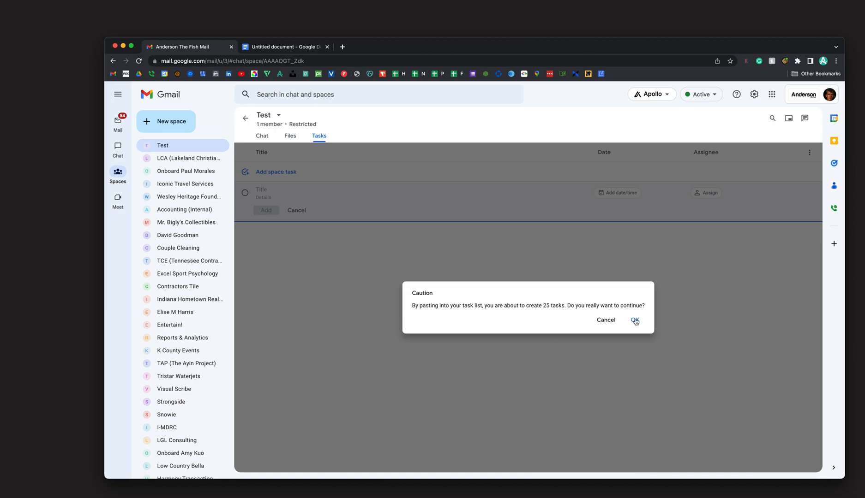
# Confirm the Caution dialog to create the pasted onboarding tasks
pyautogui.click(636, 320)
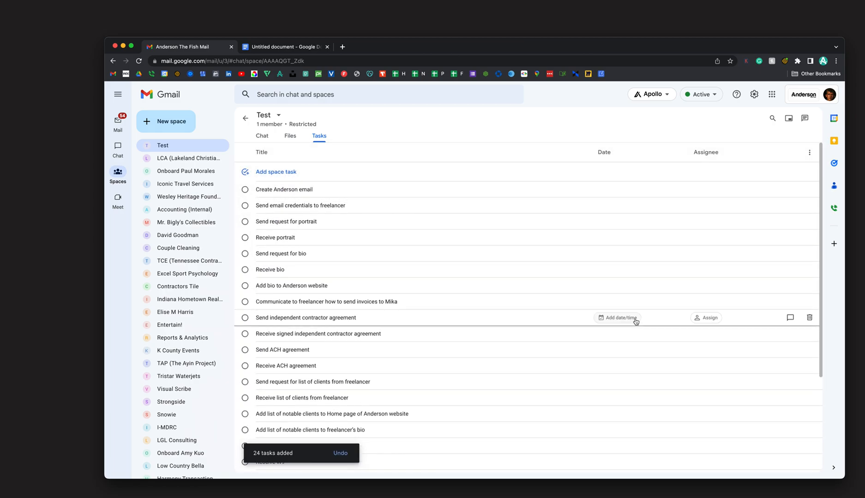
# Assign "Add list of notable clients to freelancer's bio" to yourself without a due date
pyautogui.scroll(-3)
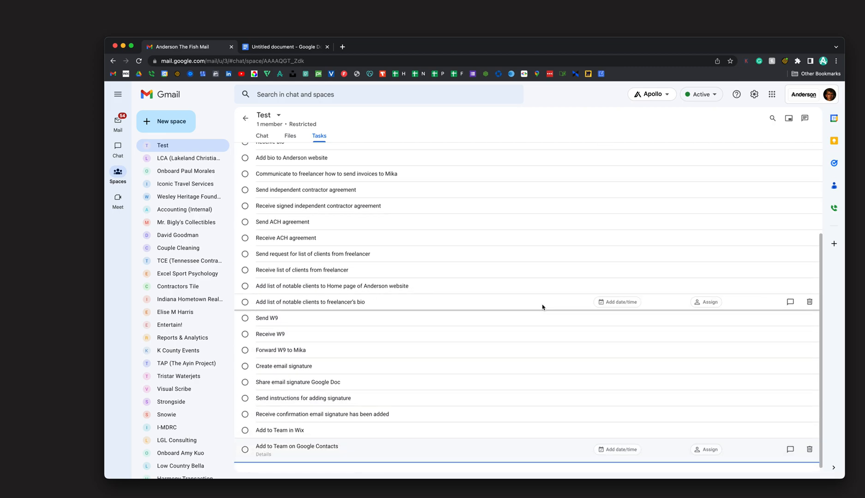
pyautogui.click(705, 302)
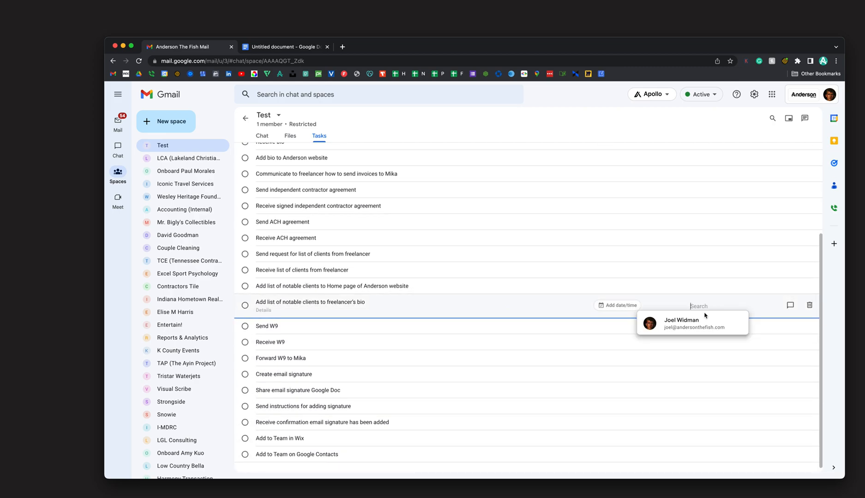
pyautogui.click(618, 305)
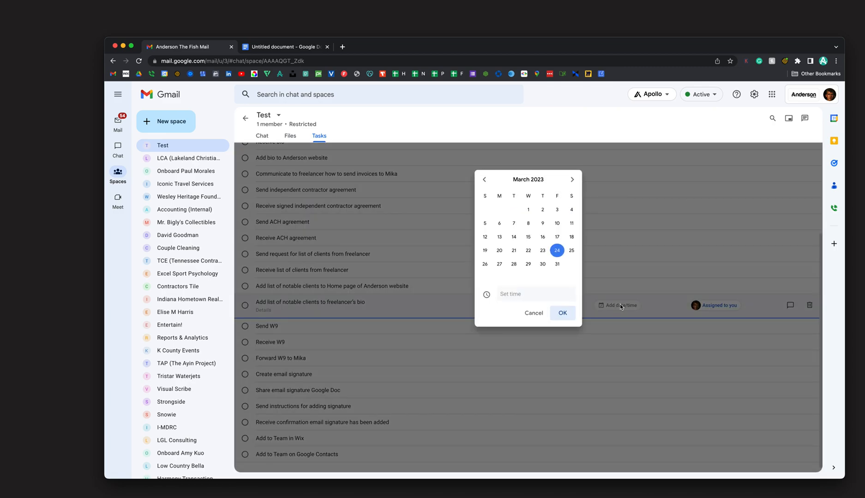
pyautogui.click(533, 312)
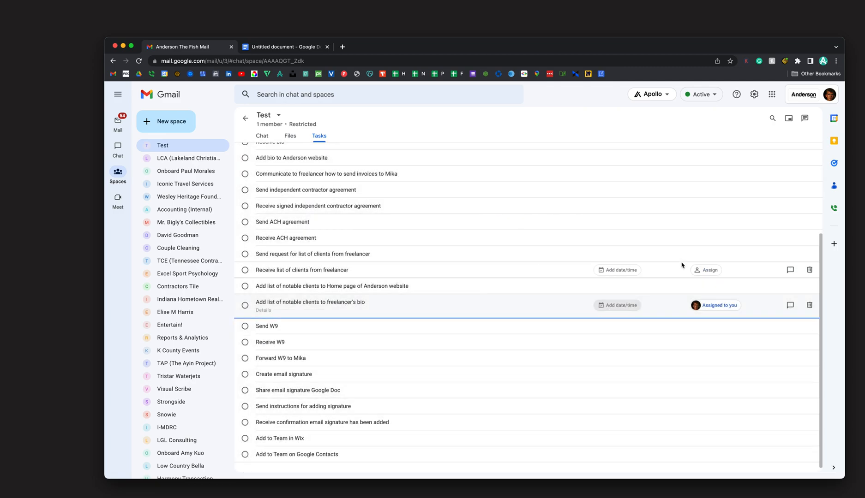
pyautogui.scroll(3)
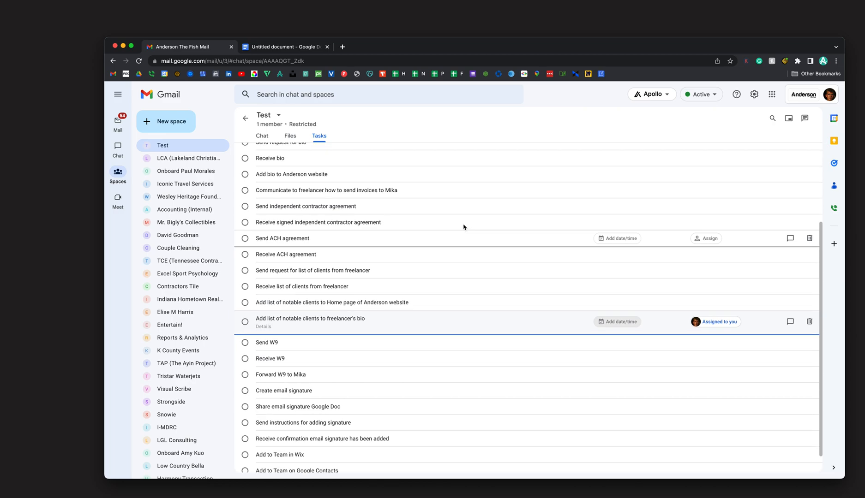
pyautogui.scroll(3)
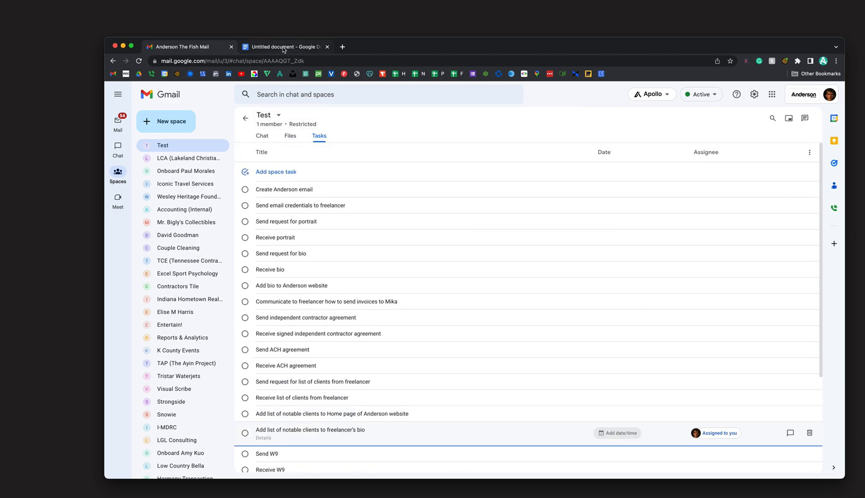
# Restore bullets on the onboarding list in Docs, then return to the Test space
pyautogui.click(284, 46)
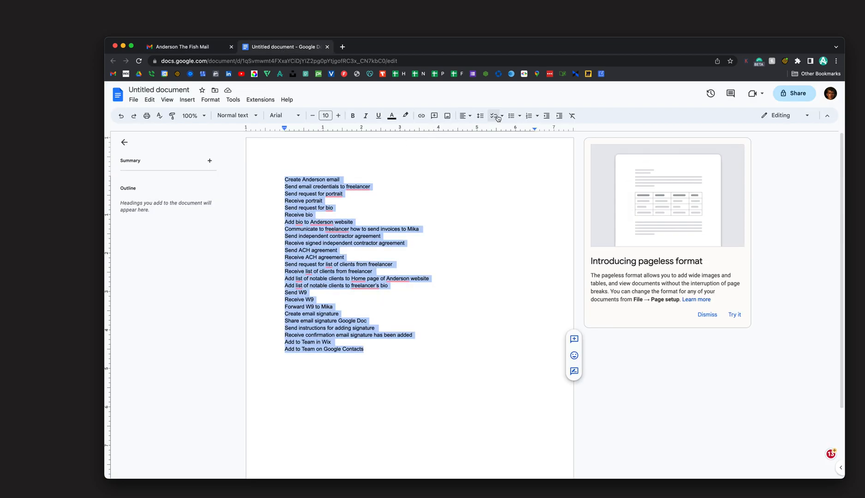
pyautogui.click(511, 116)
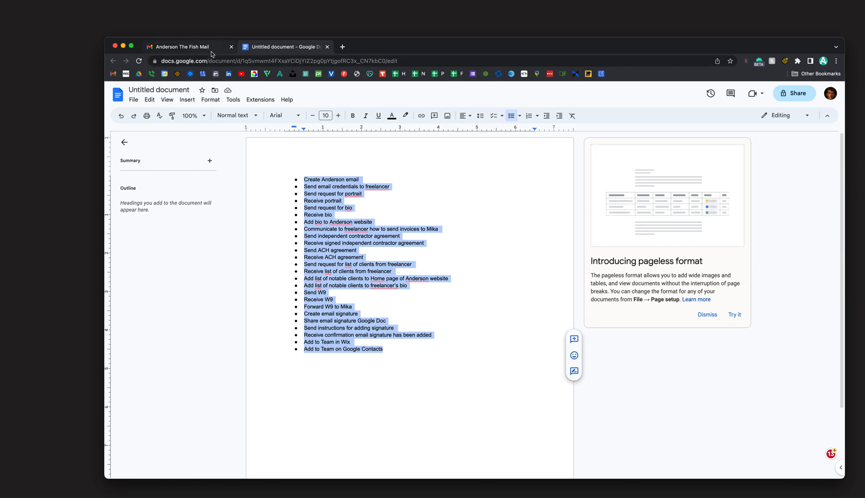
pyautogui.click(187, 46)
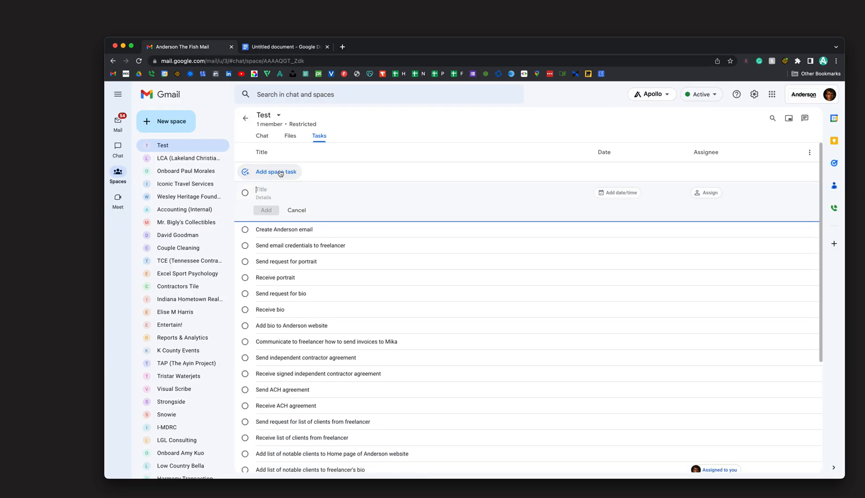
# Paste the bulleted list as tasks, confirm the Caution dialog, and return to Docs
pyautogui.press('ctrl+v')
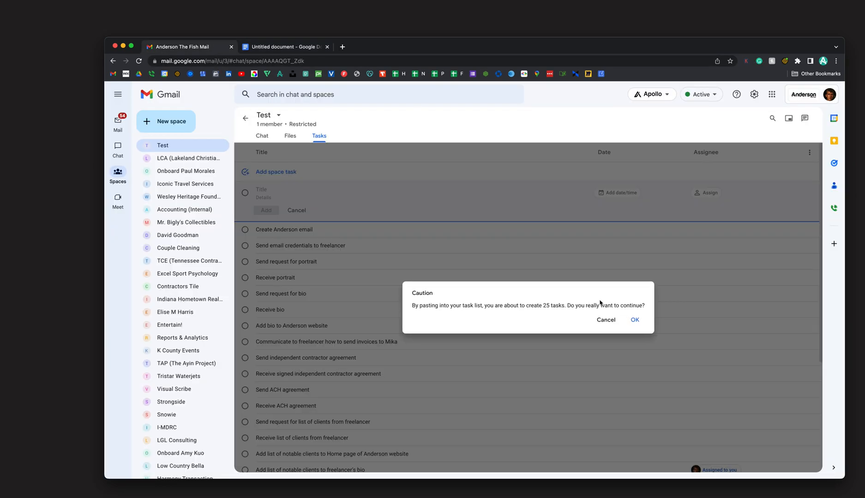
pyautogui.click(634, 319)
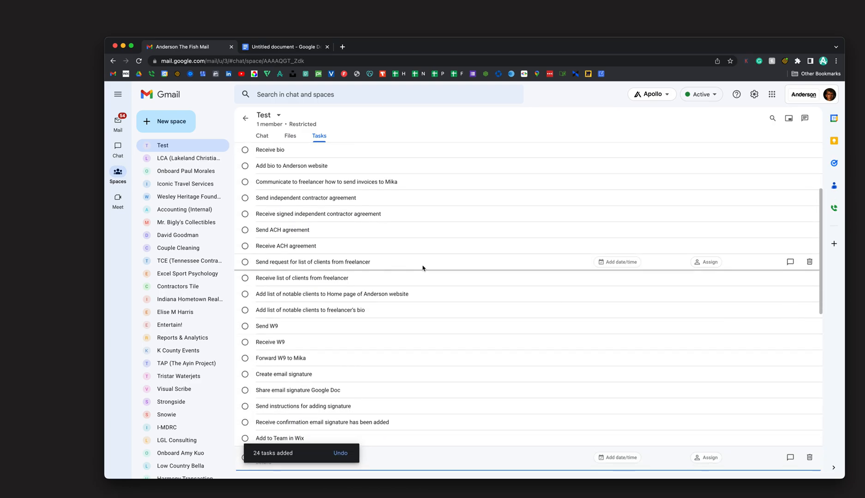
pyautogui.click(284, 46)
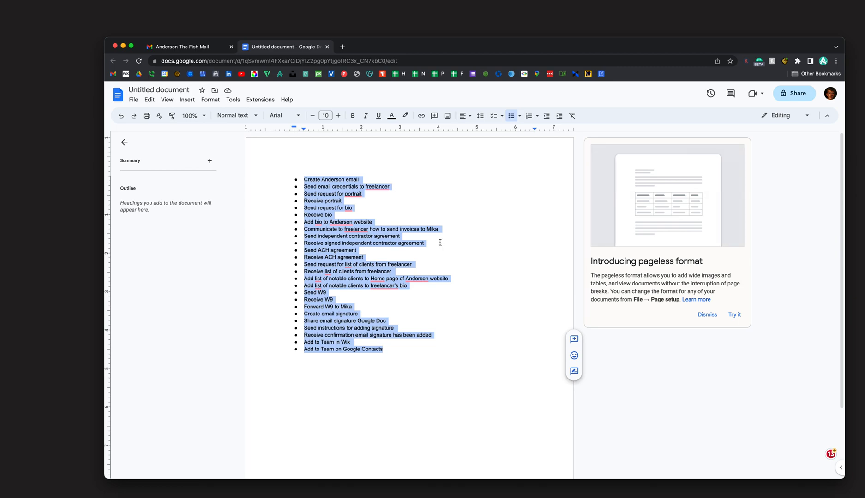
pyautogui.moveTo(320, 166)
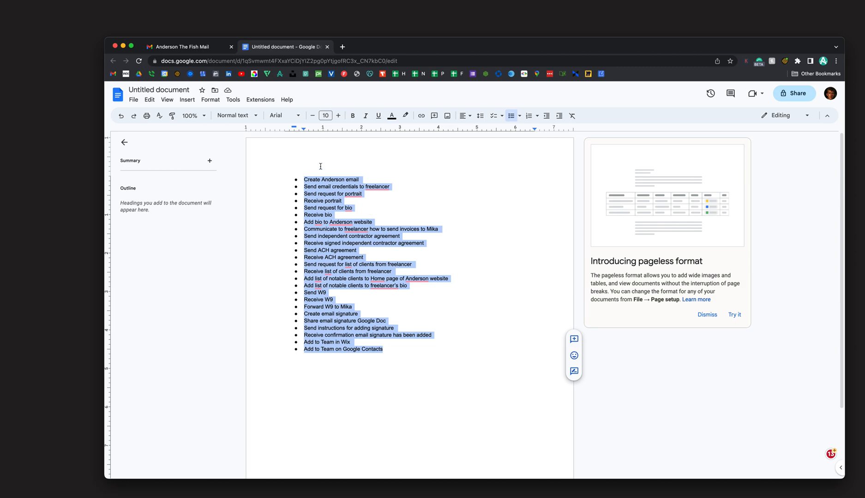
# Deselect the bulleted list in Docs and go back to the Test space's Tasks list
pyautogui.click(287, 176)
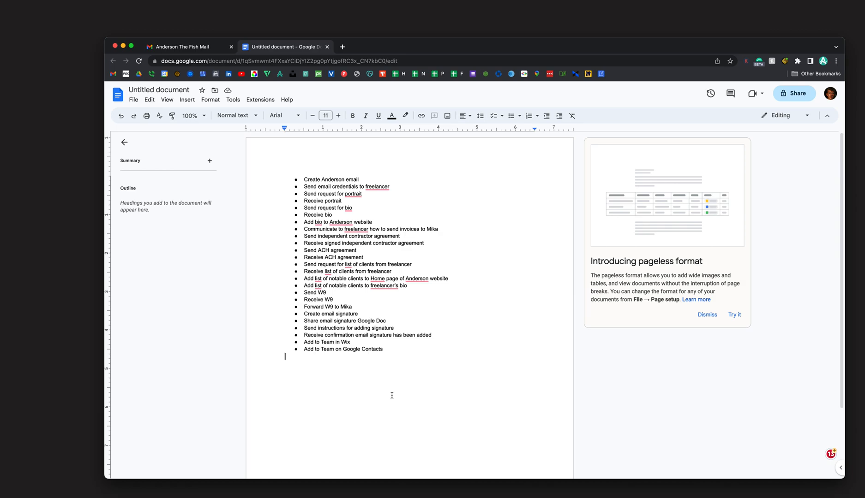
pyautogui.moveTo(333, 395)
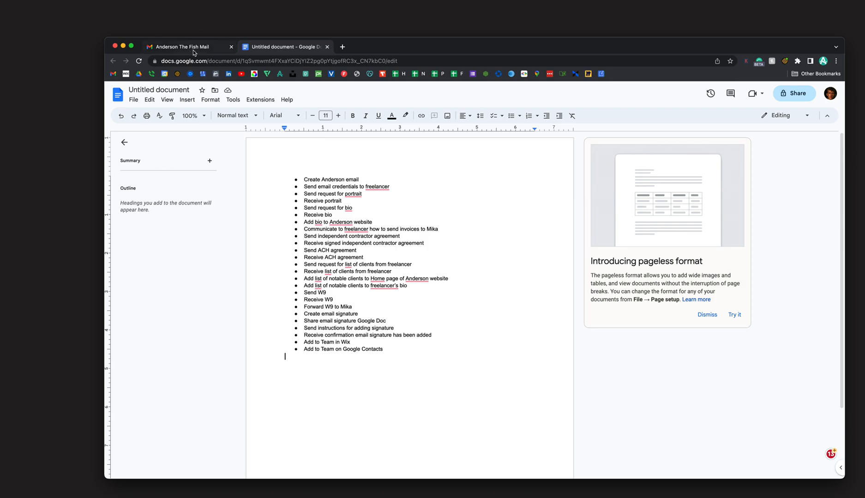
pyautogui.click(187, 46)
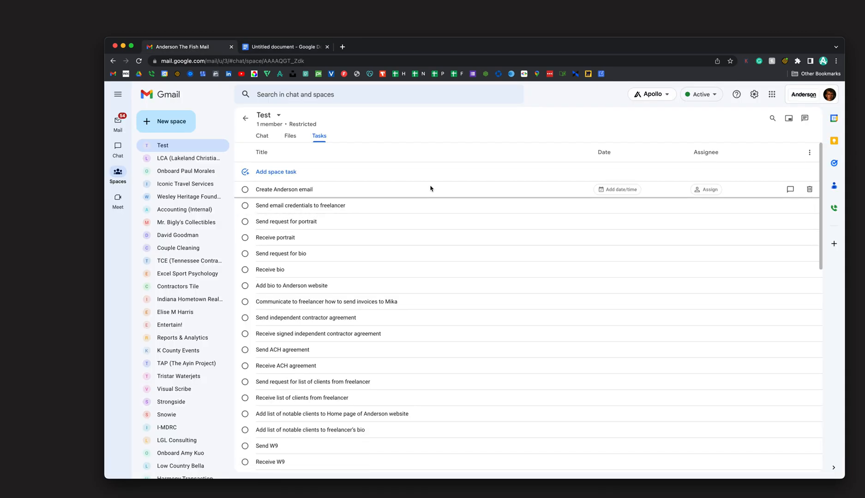
pyautogui.moveTo(409, 47)
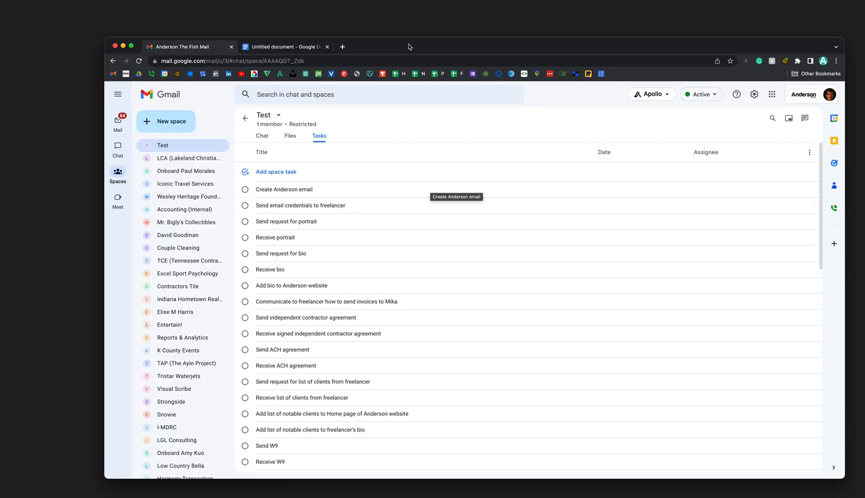